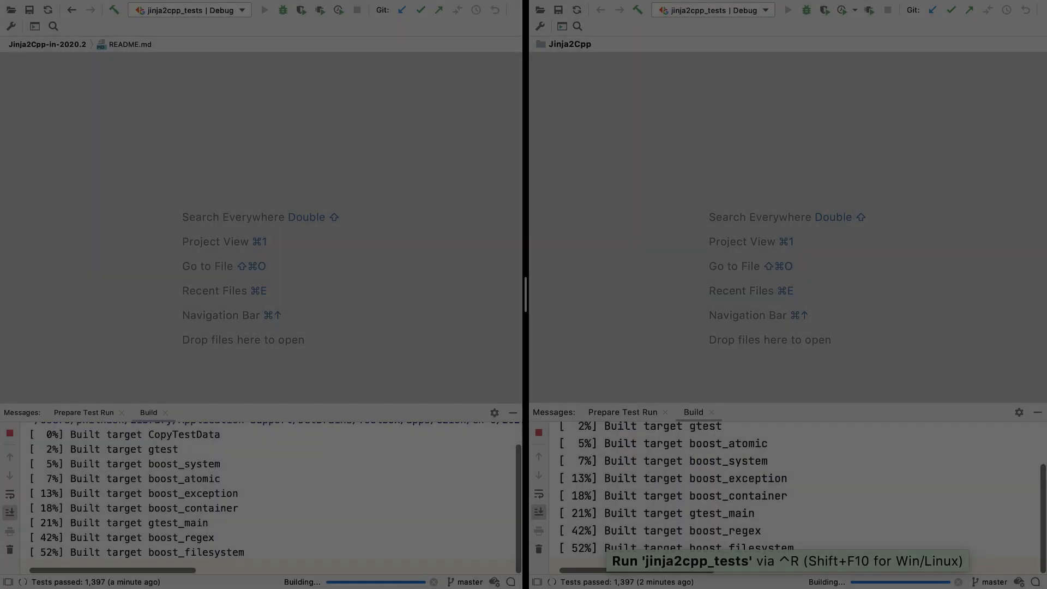
# Run the jinja2cpp_tests configuration in CLion 2020.2 and 2020.3 until all tests pass.
pyautogui.click(266, 9)
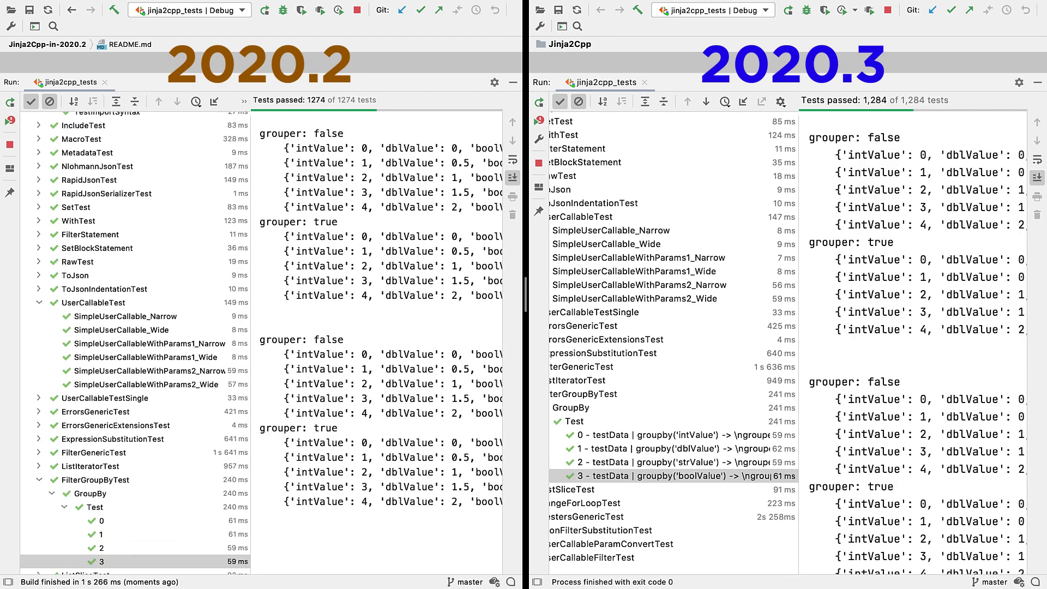
# Select FilterGroupBy > GroupBy > Test case 3 in the test tree to view its grouper output.
pyautogui.click(267, 9)
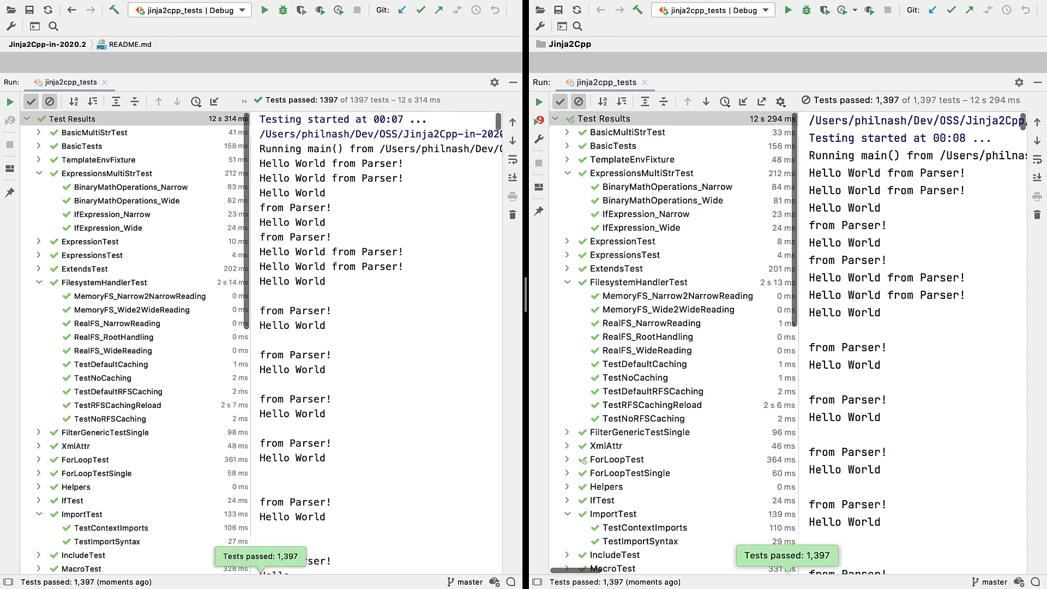
pyautogui.scroll(-3)
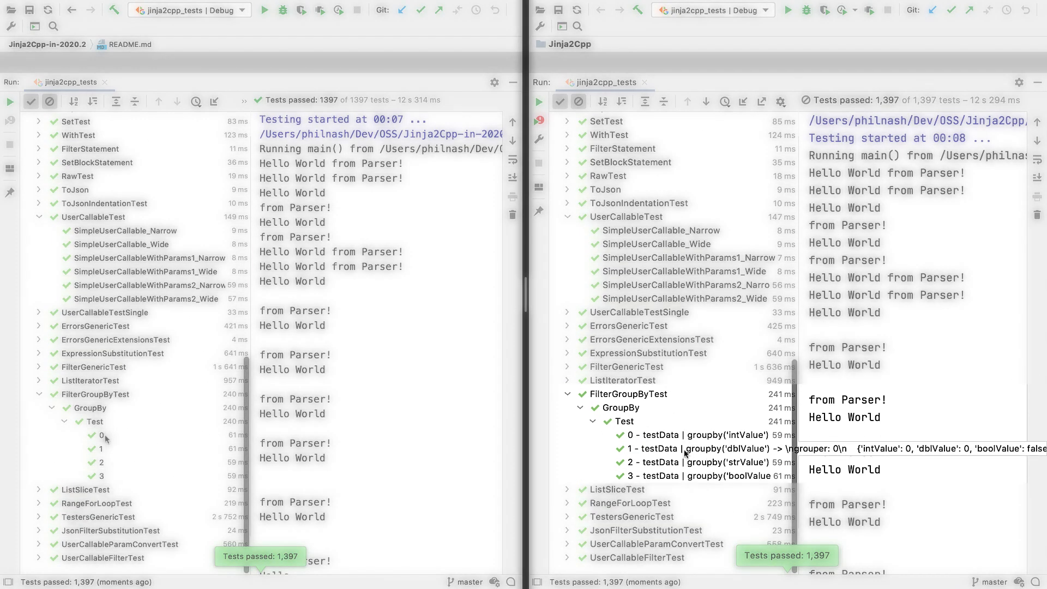
pyautogui.moveTo(681, 476)
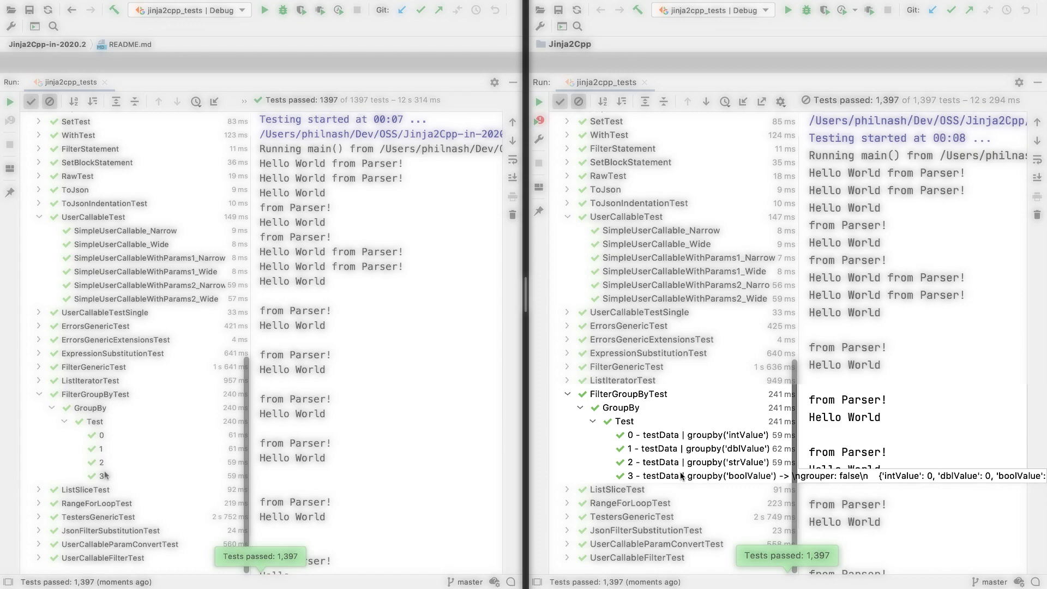
pyautogui.click(101, 476)
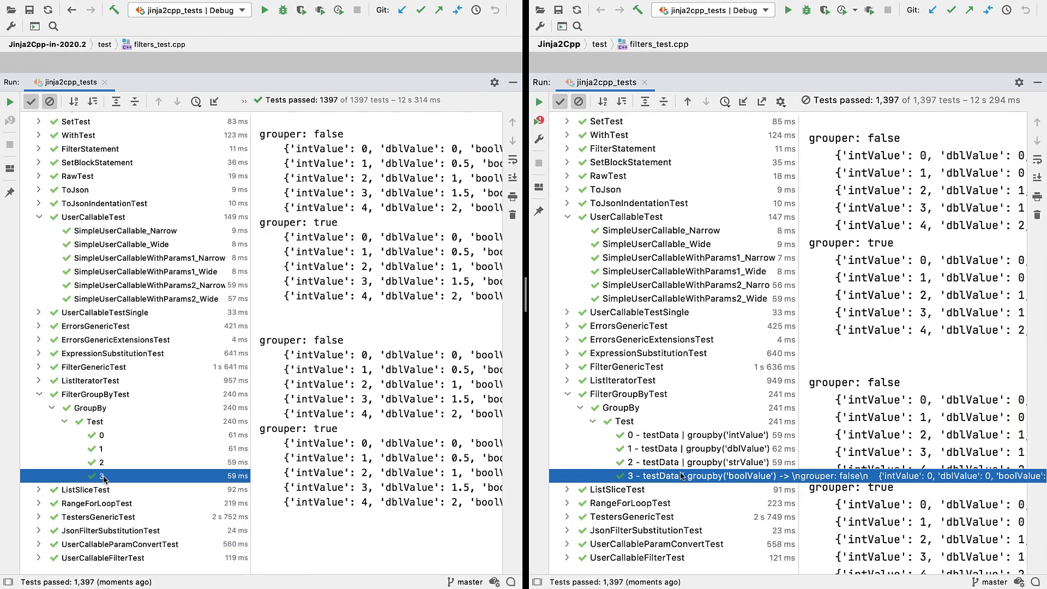
pyautogui.scroll(3)
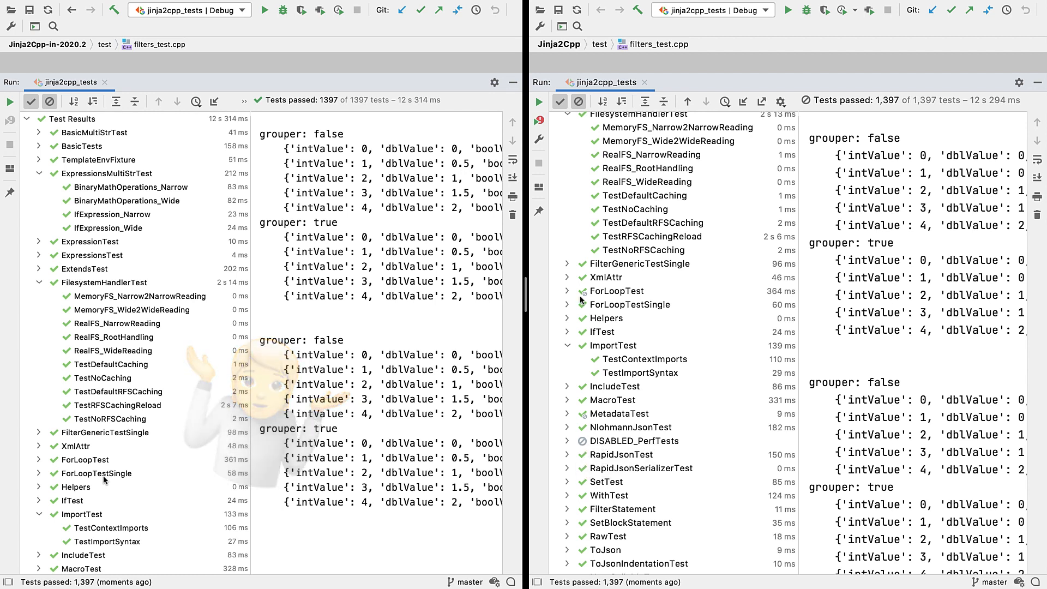
# Switch to the Catch2 project so CLion auto-creates the 'All CTest' run configuration.
pyautogui.click(568, 291)
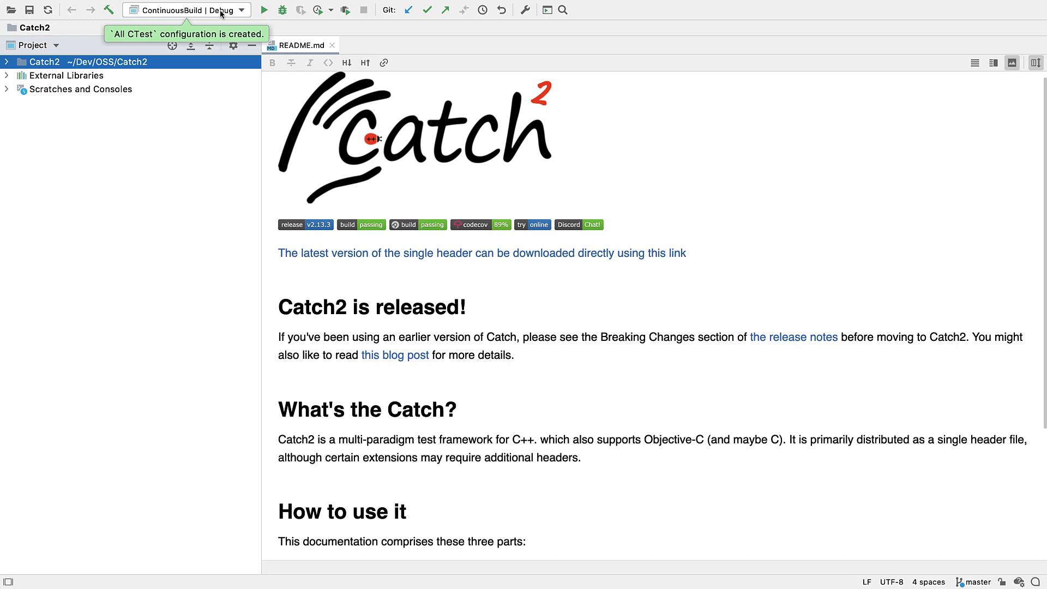
# Run the All CTest configuration (21 of 22 pass) and inspect ApprovalTests' differing output.
pyautogui.click(185, 9)
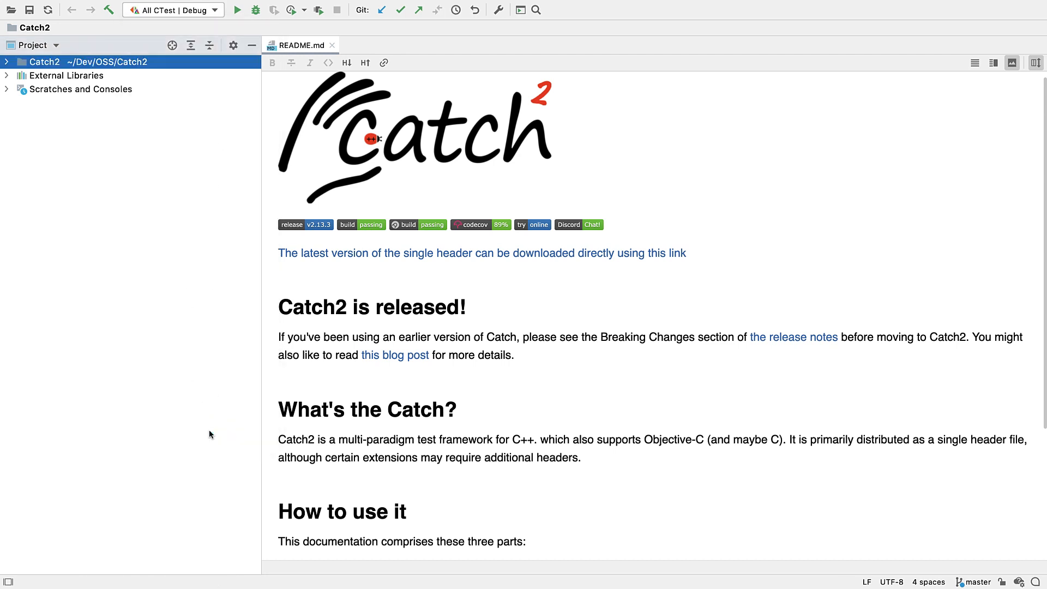
pyautogui.click(238, 10)
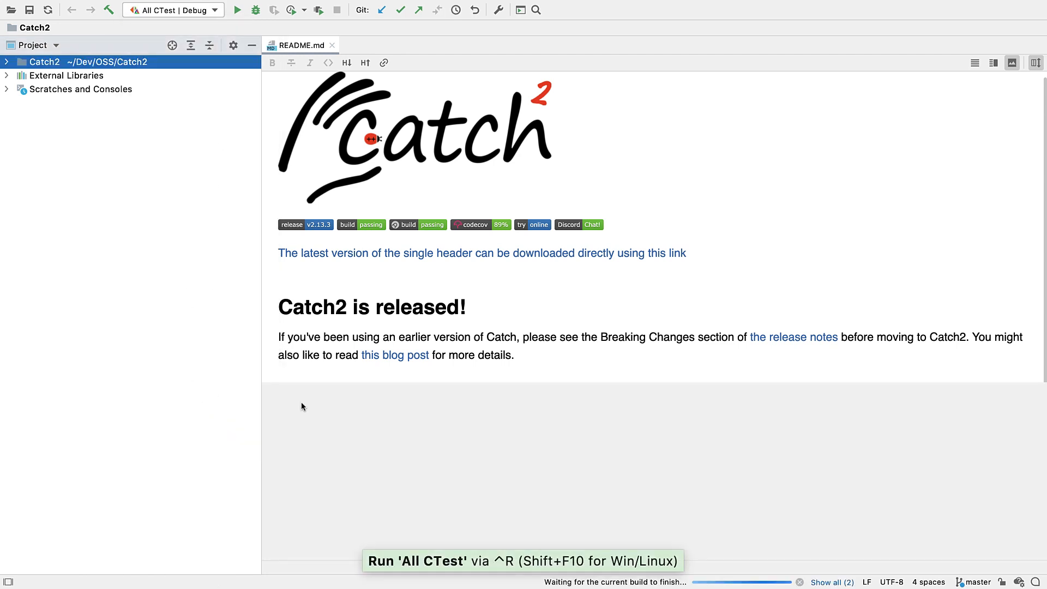
pyautogui.click(237, 10)
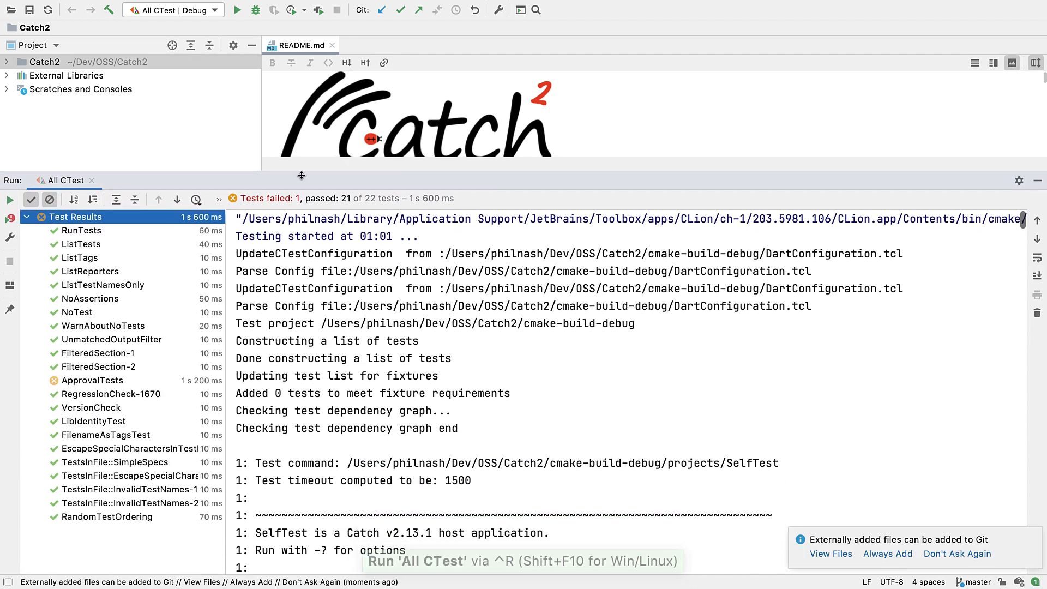
pyautogui.click(93, 380)
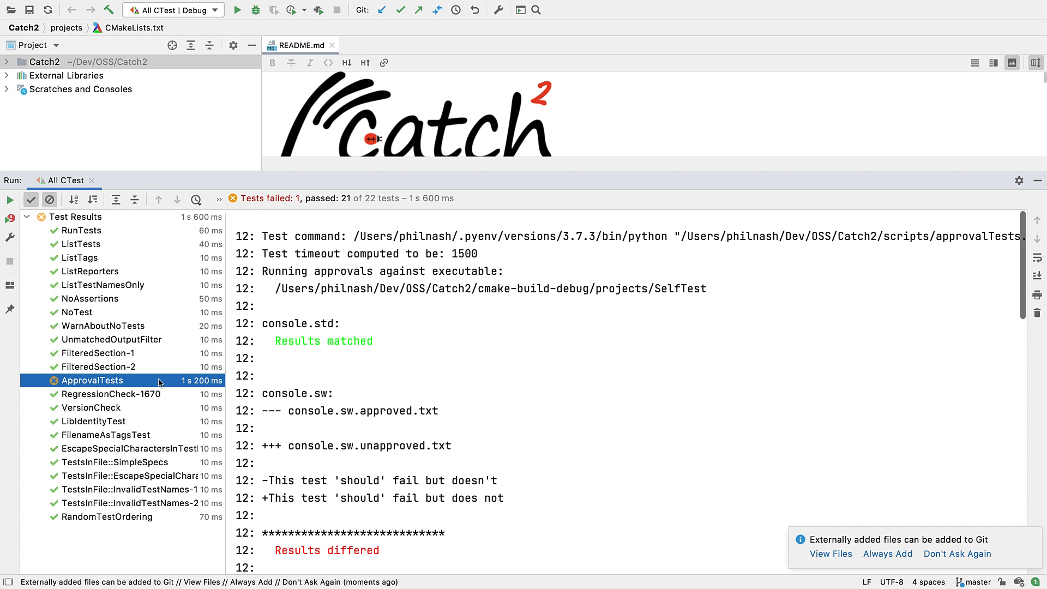
# Open the Terminal in the Catch2 folder and begin typing a './scripts/' command.
pyautogui.scroll(-3)
pyautogui.write('./scripts/')
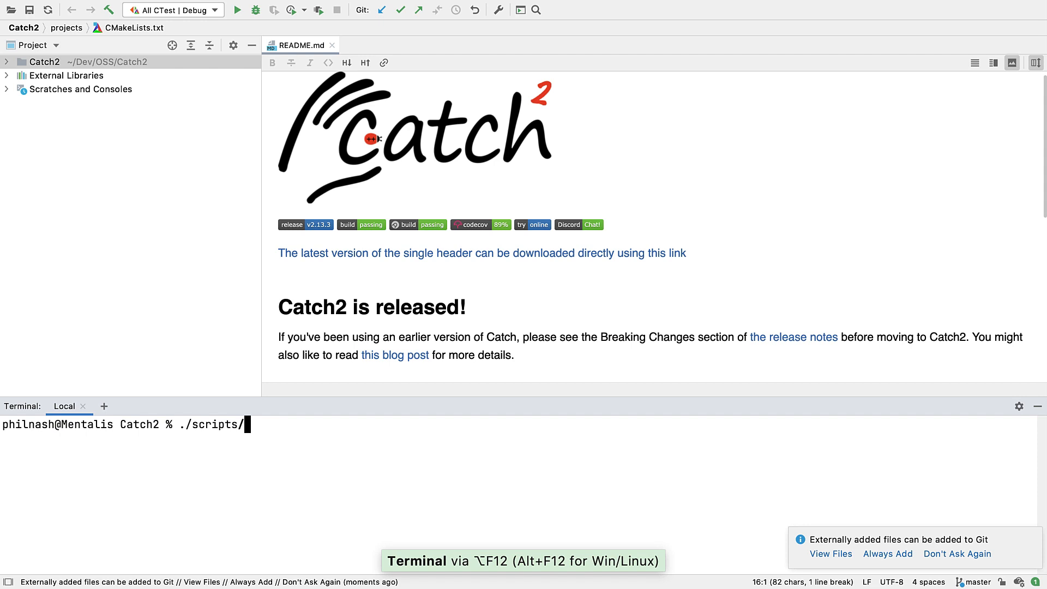
# Run the approve script, then rerun failed tests so ApprovalTests passes 1 of 1.
pyautogui.press('Return')
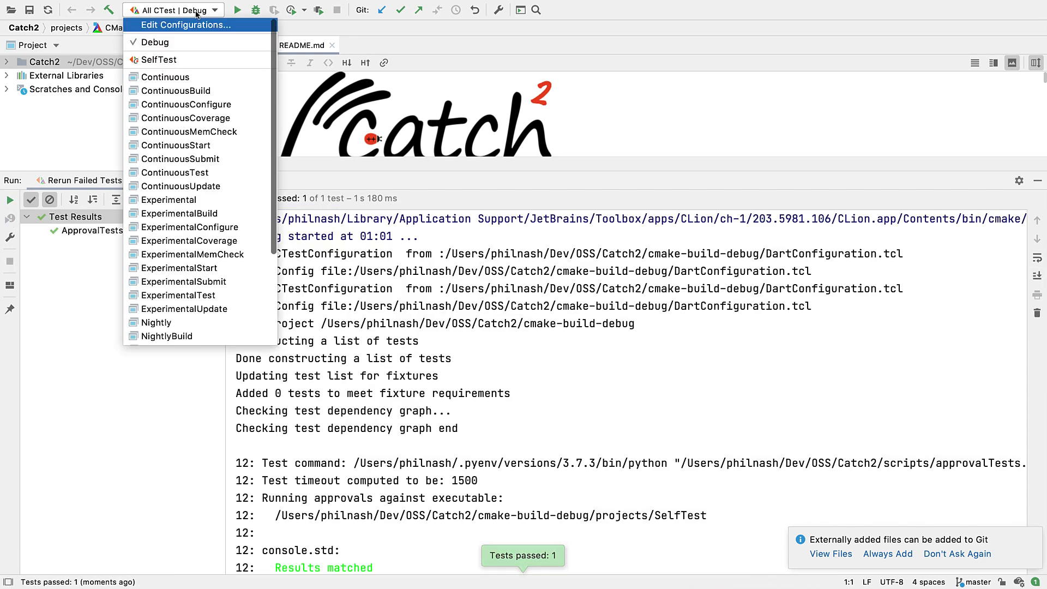
# Review the All CTest test list and append --parallel to its CTest arguments.
pyautogui.click(189, 24)
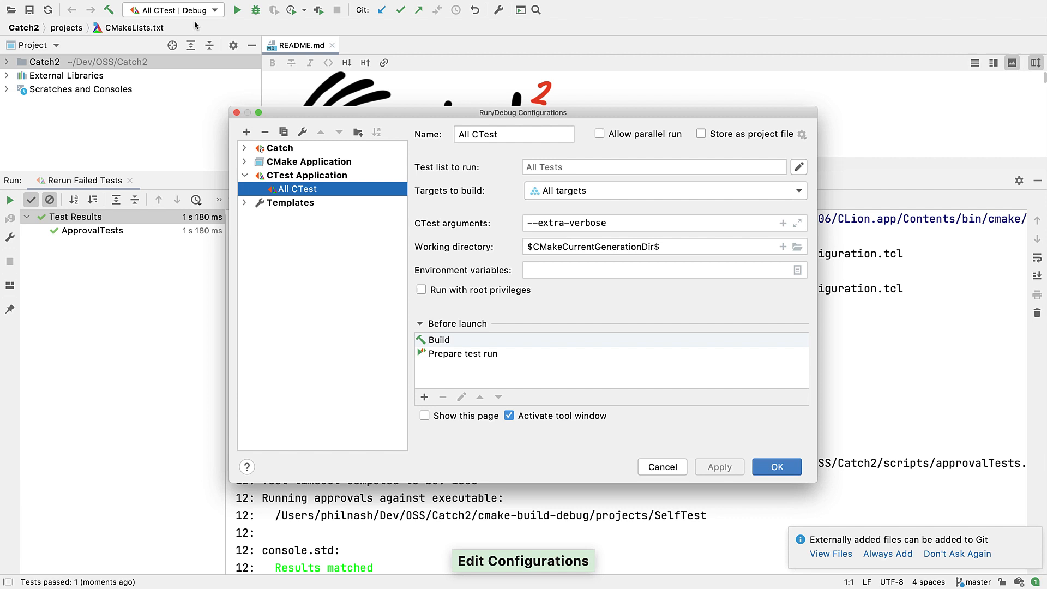
pyautogui.click(798, 167)
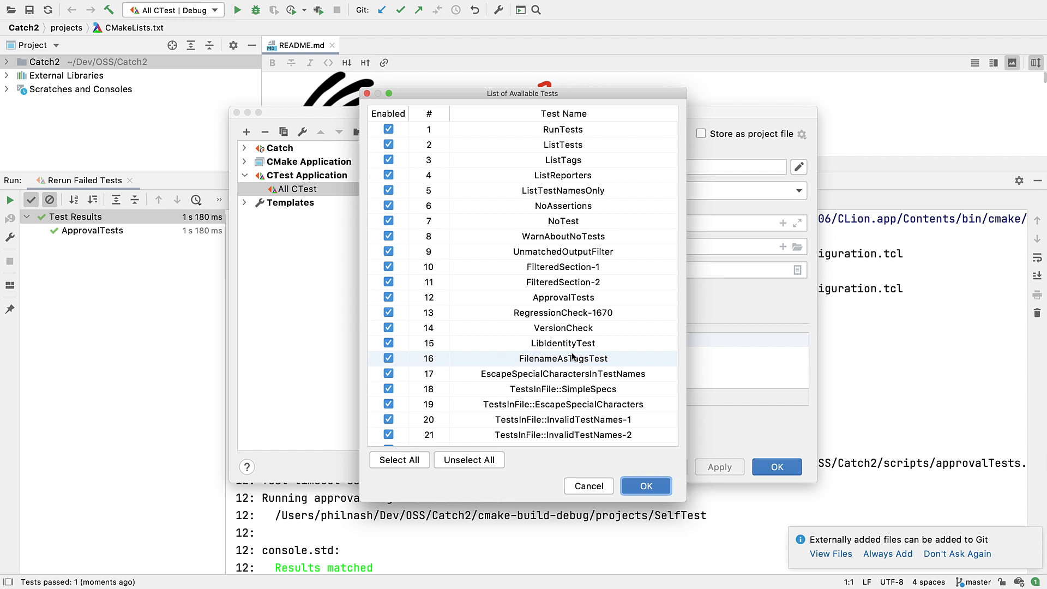
pyautogui.click(645, 485)
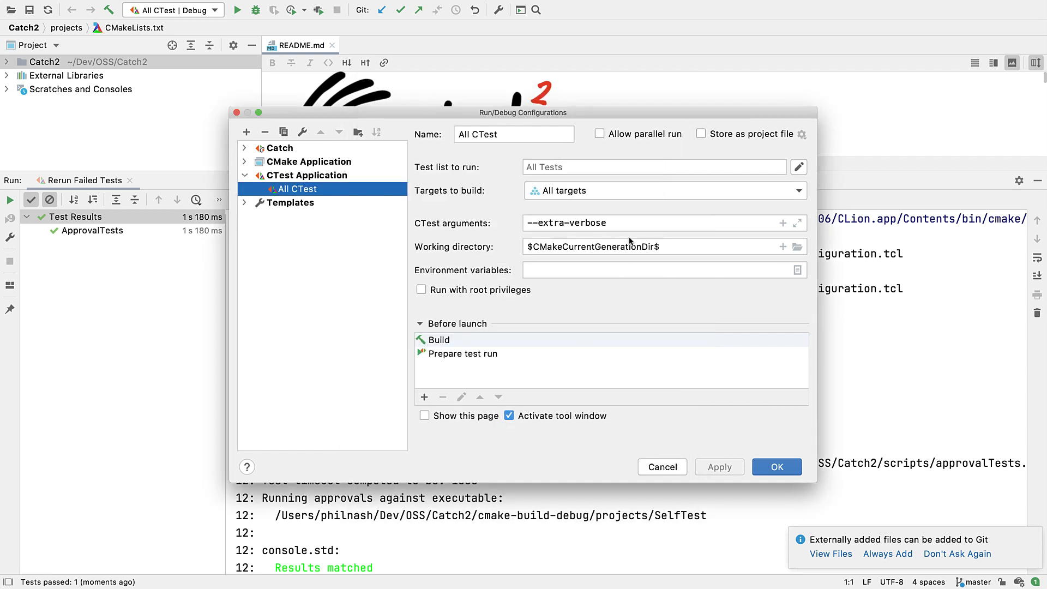
pyautogui.write('--para')
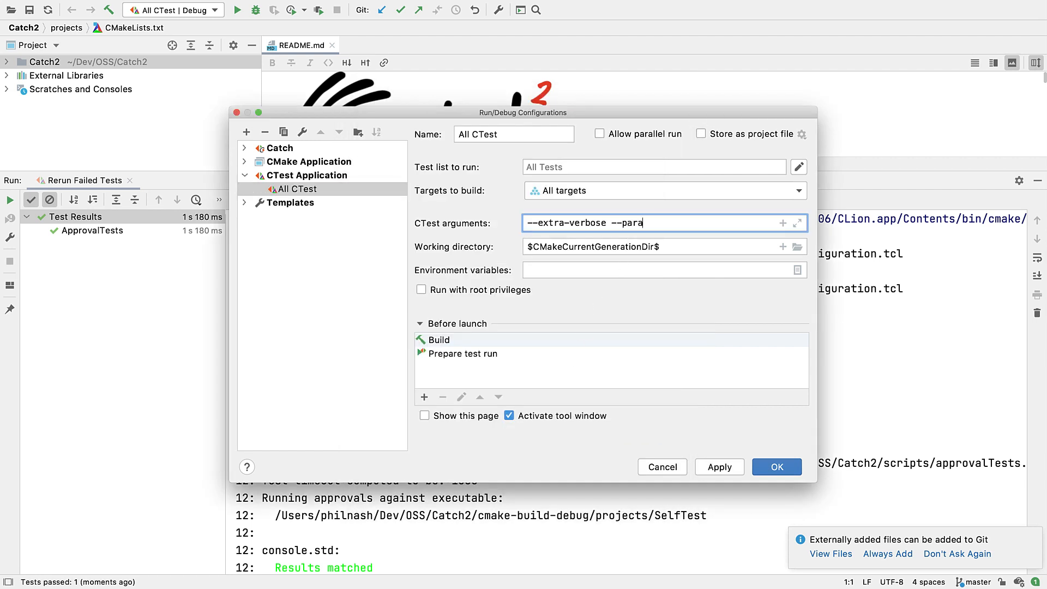
pyautogui.click(776, 467)
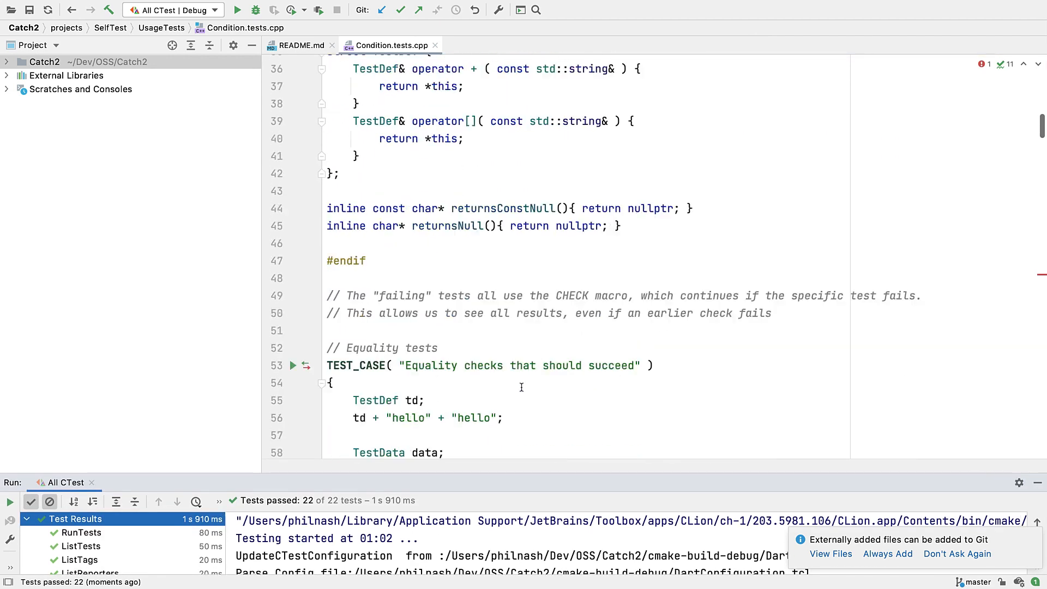
# Break at line 60's REQUIRE in Condition.tests.cpp and debug a chosen All CTest program.
pyautogui.click(306, 162)
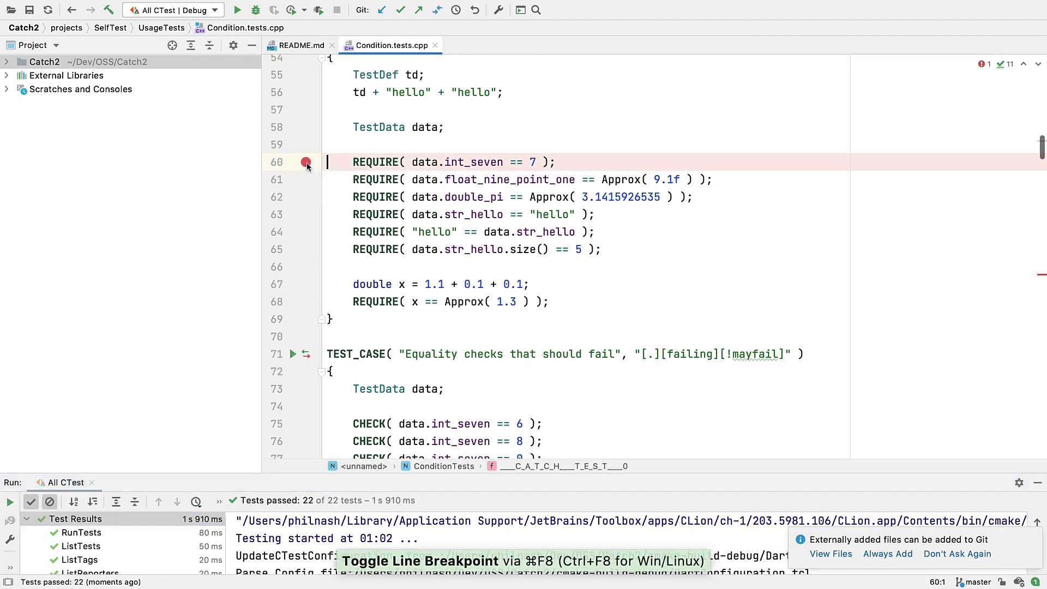
pyautogui.click(255, 9)
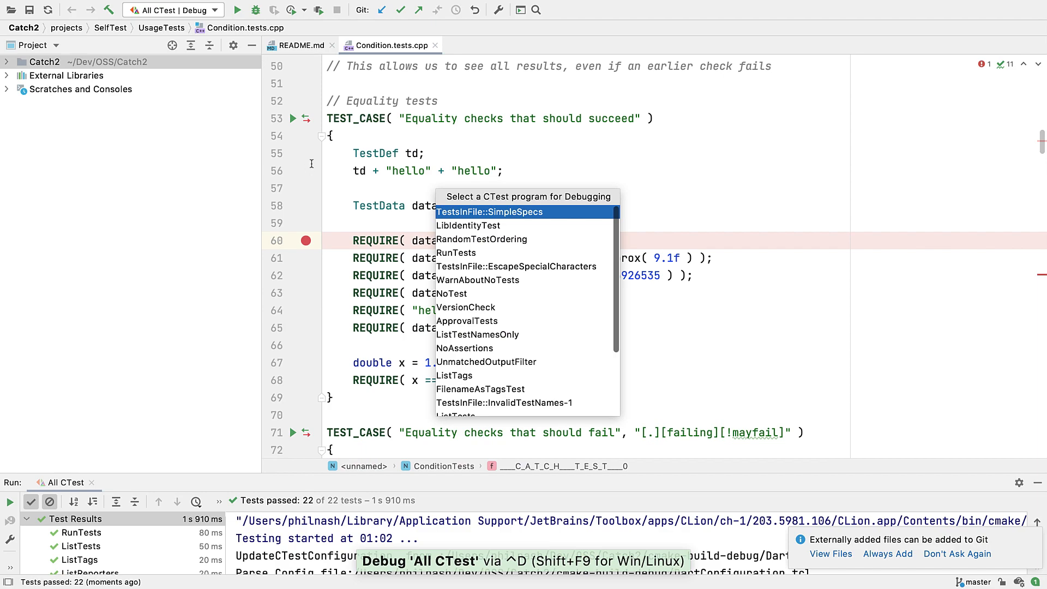
pyautogui.click(489, 211)
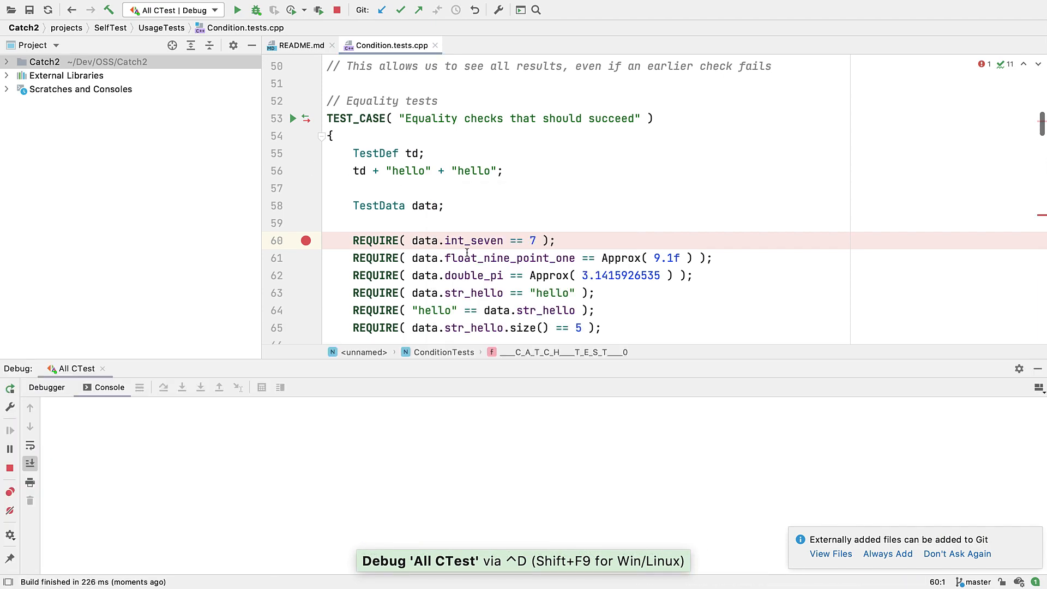
pyautogui.click(238, 9)
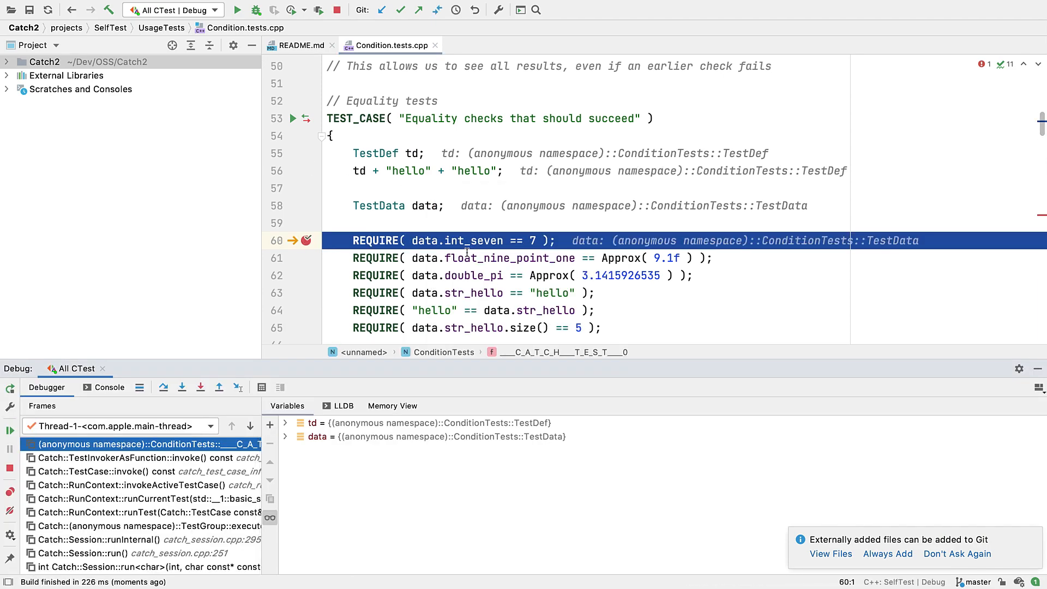